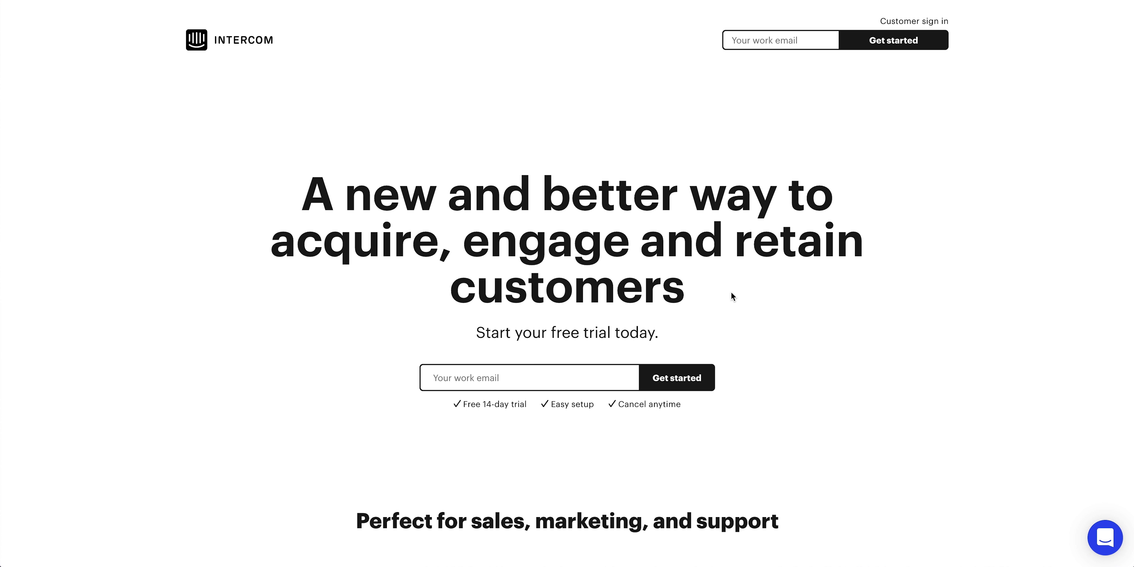
{"action": "scroll", "scroll_direction": "down", "scroll_amount": 3}
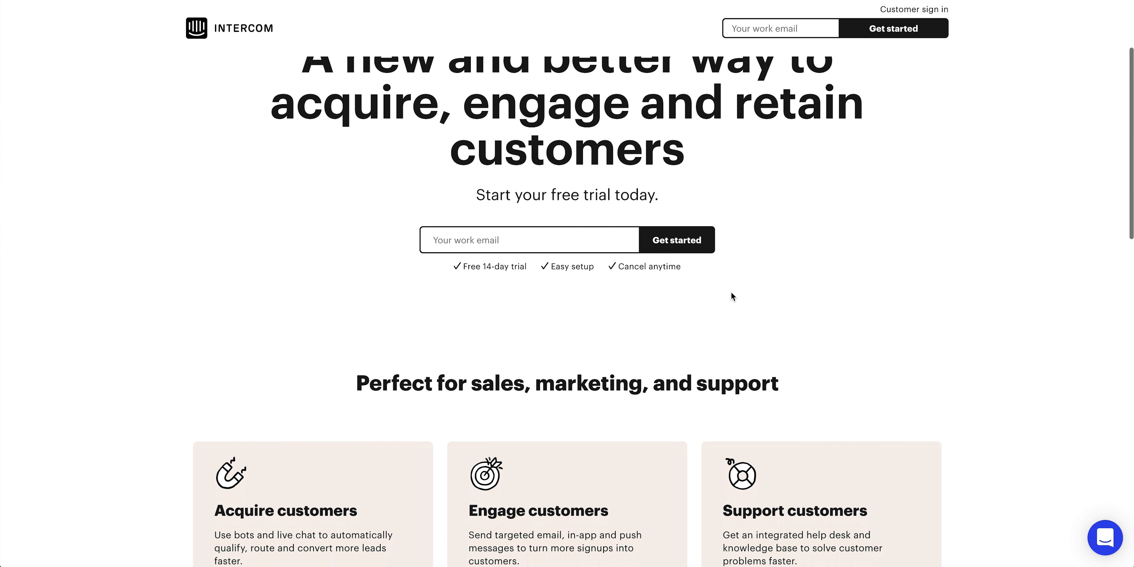